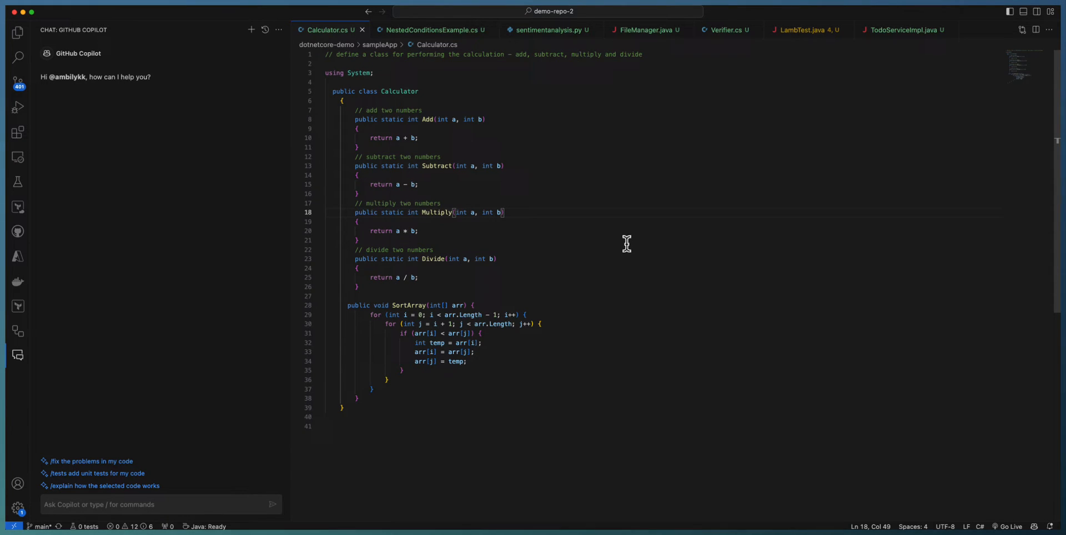
{"action": "mouse_move", "coordinate": [362, 326]}
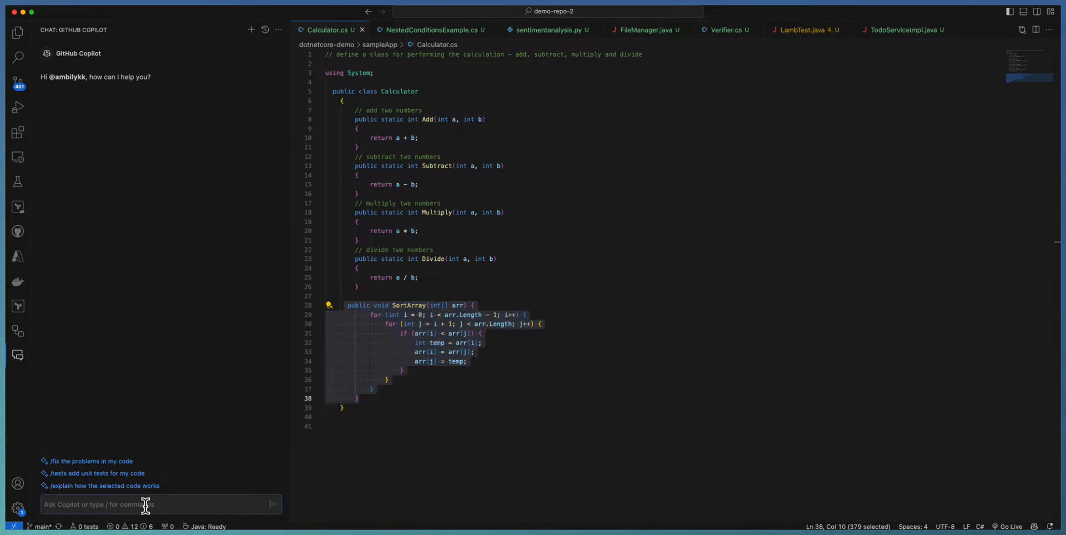
Ask Copilot Chat for SortArray test data in CSV format for data-driven unit tests.
{"action": "type", "text": "Generate test data for my method in csv format, which can be used for data driven unit testing"}
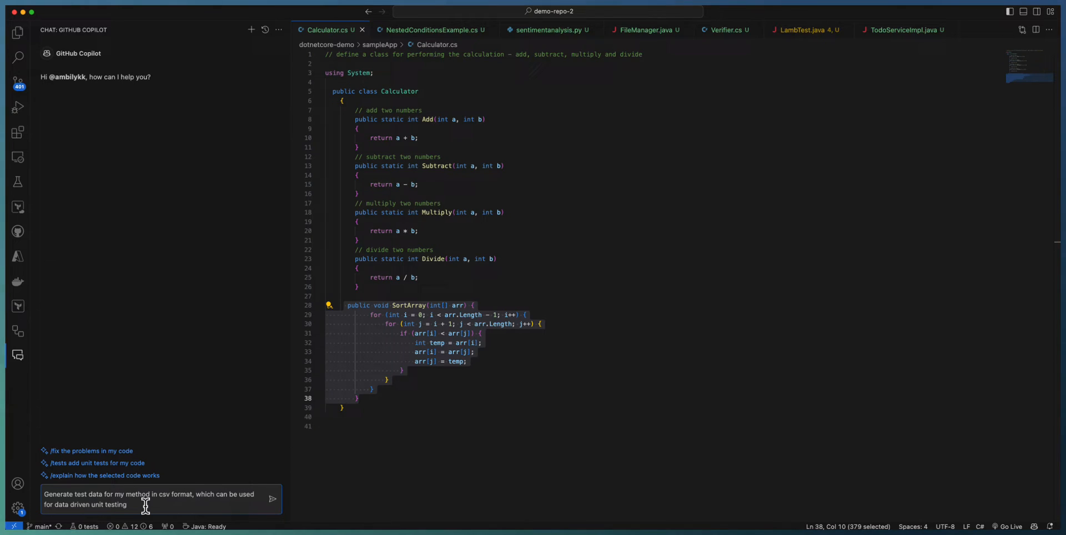
{"action": "left_click", "coordinate": [272, 499]}
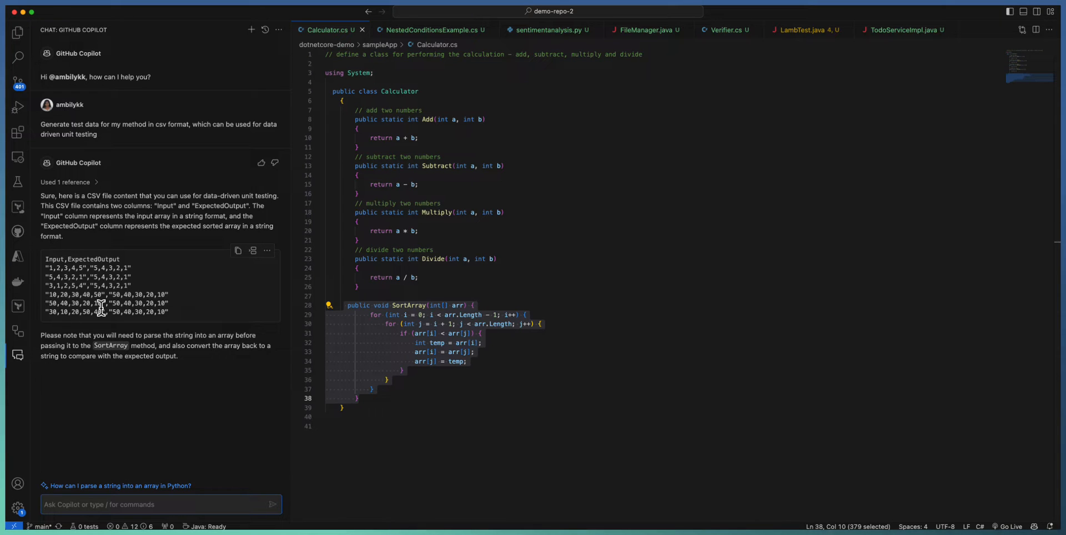
{"action": "mouse_move", "coordinate": [185, 341]}
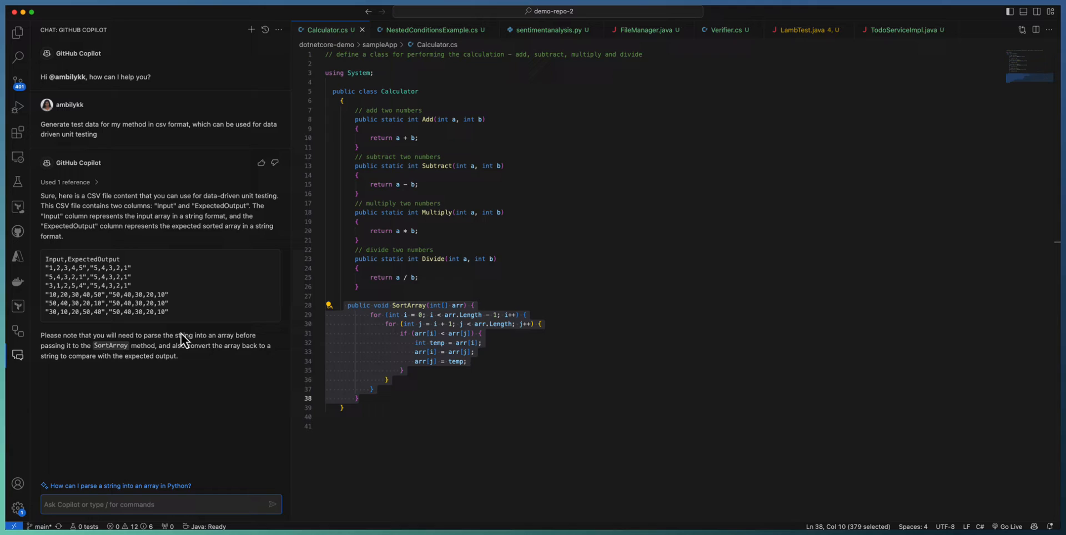
{"action": "mouse_move", "coordinate": [131, 354]}
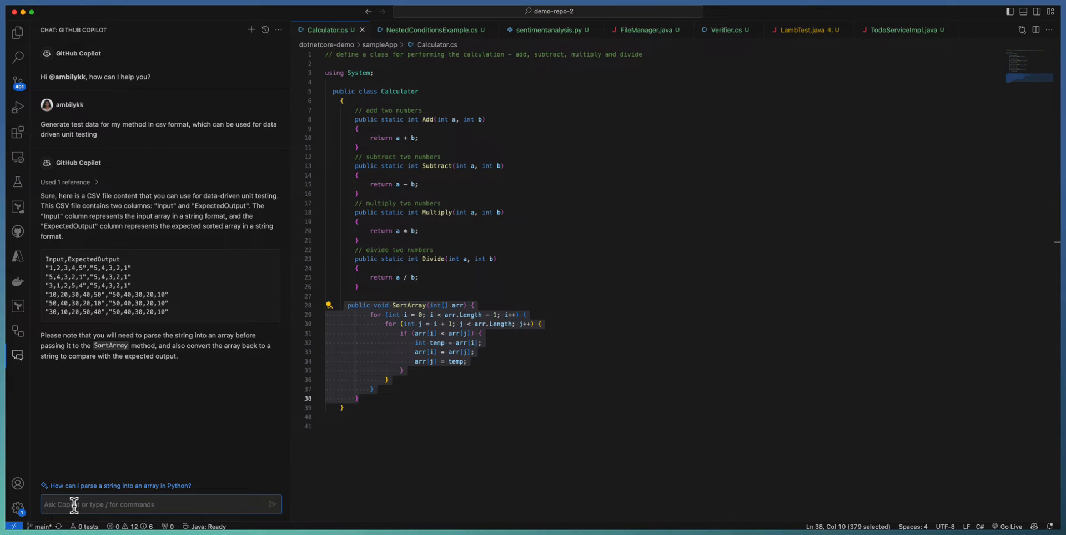
Request single-element, empty, negative and zero array cases, then highlight the last three rows.
{"action": "type", "text": "Generate test cases which meet"}
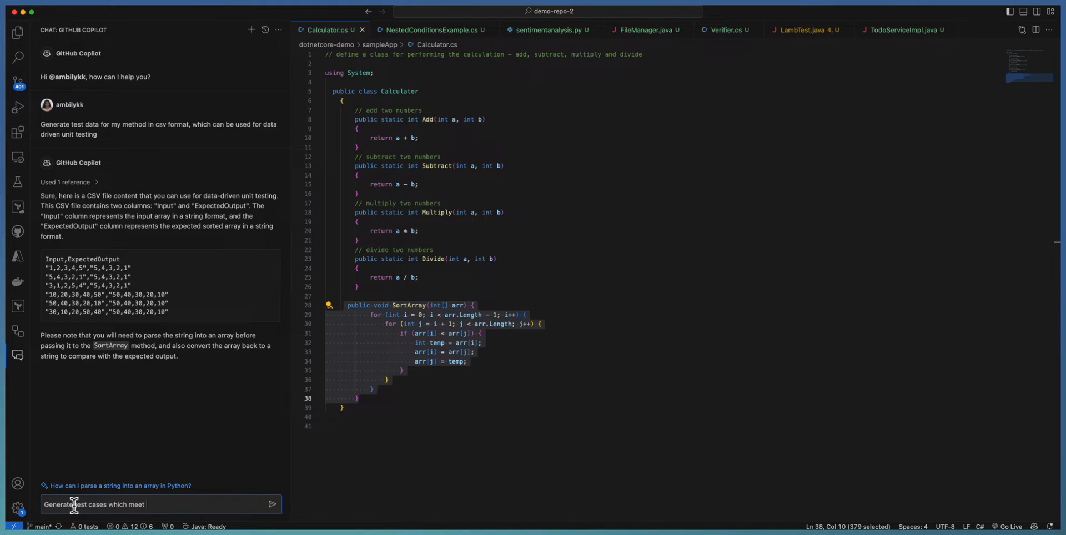
{"action": "type", "text": "array with single element, no element, negative values, zeros, etc,"}
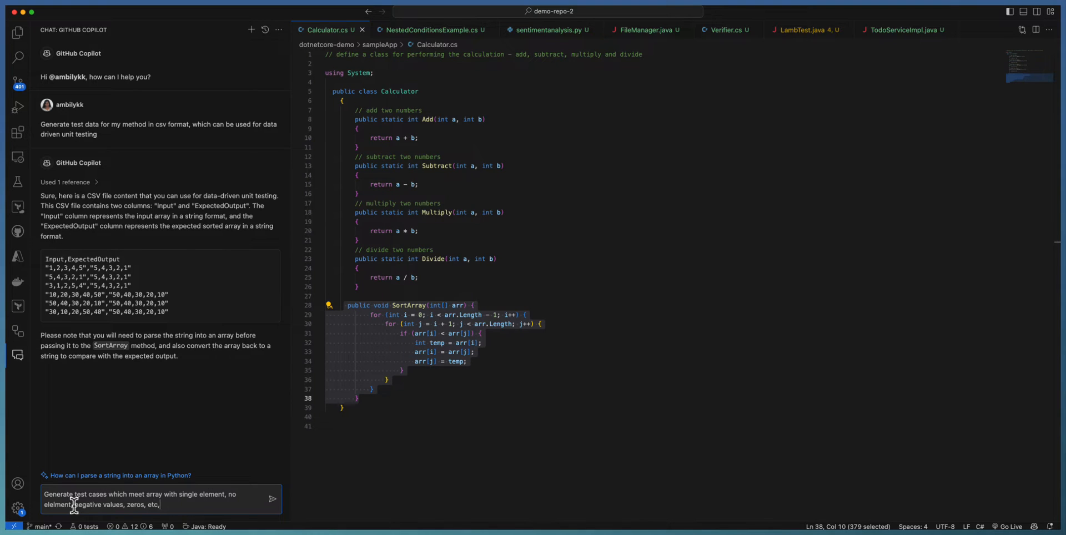
{"action": "left_click", "coordinate": [271, 499]}
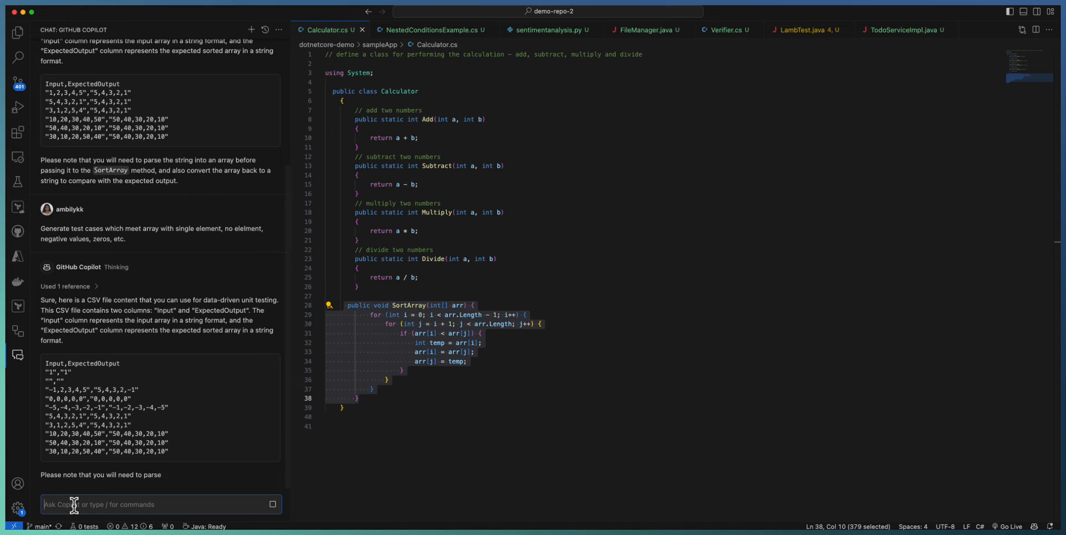
{"action": "scroll", "scroll_direction": "down", "scroll_amount": 3}
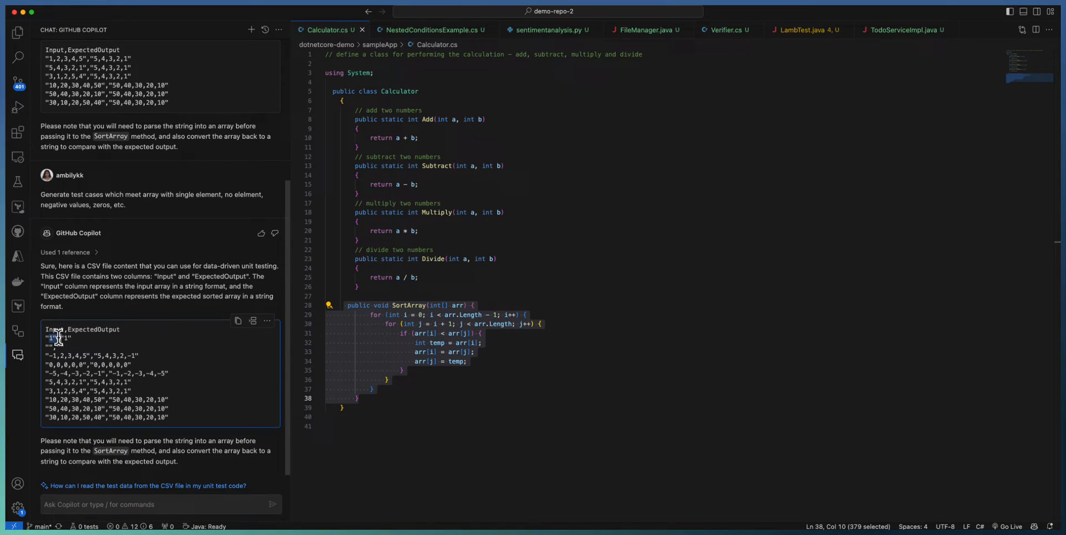
{"action": "mouse_move", "coordinate": [45, 353]}
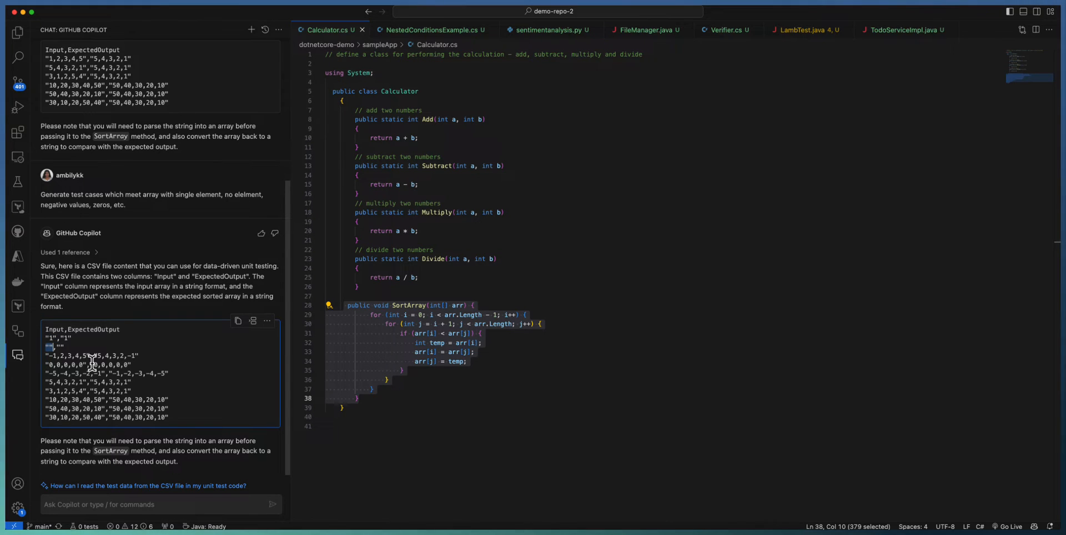
{"action": "mouse_move", "coordinate": [58, 382]}
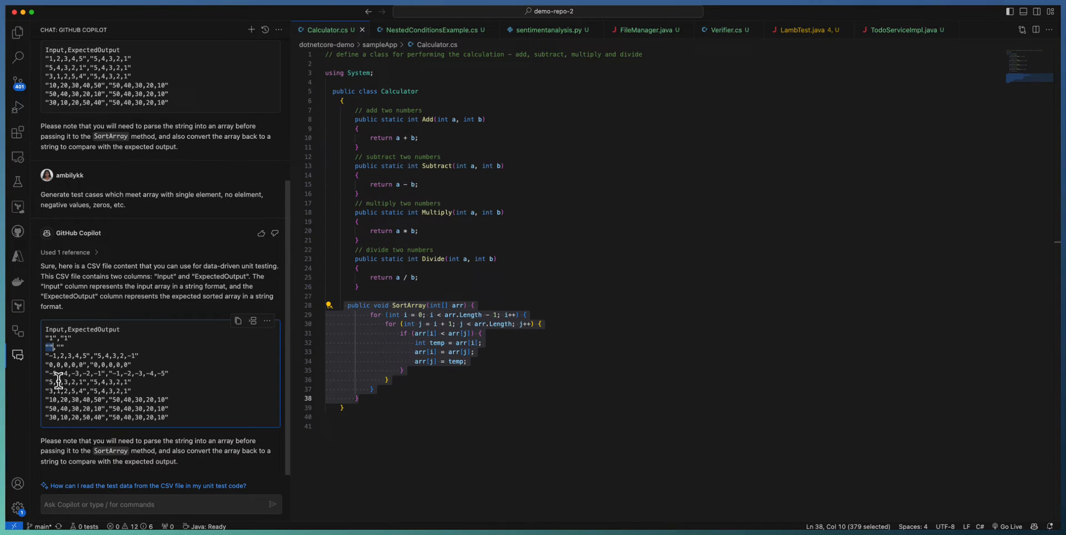
{"action": "left_click_drag", "start_coordinate": [45, 399], "coordinate": [171, 417]}
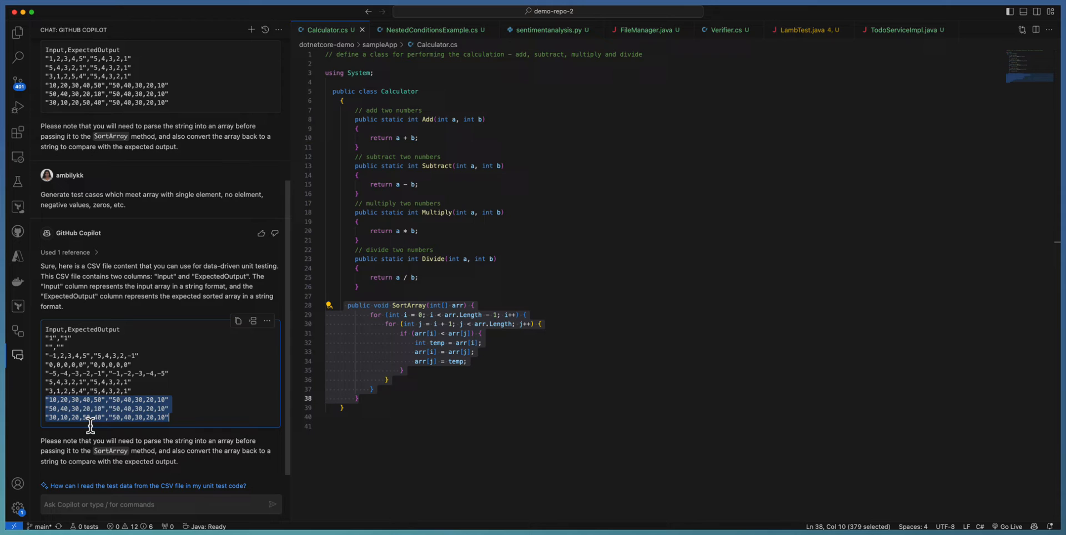
{"action": "mouse_move", "coordinate": [422, 315]}
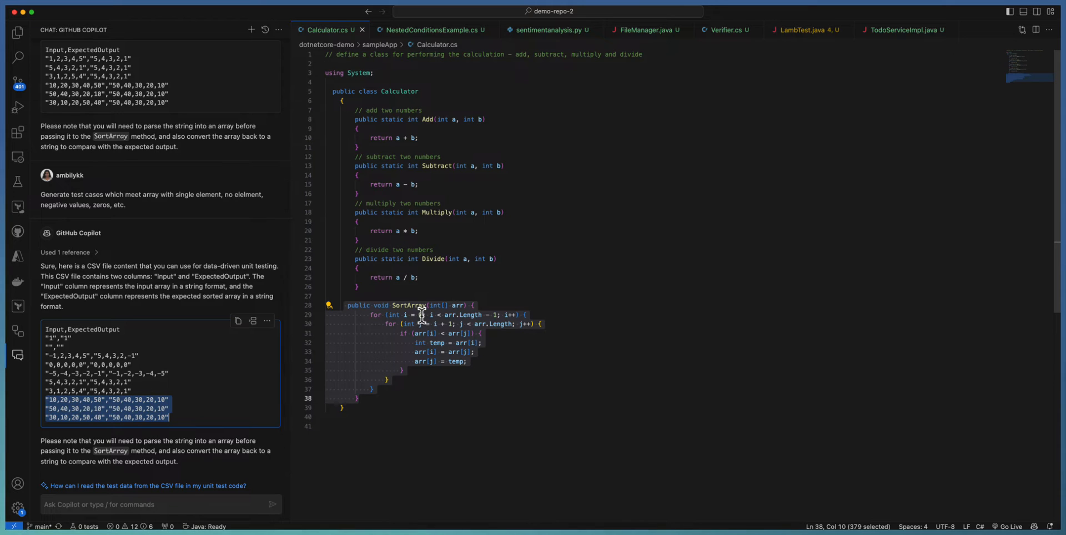
In NestedConditionsExample.cs, request CSV test data for EvaluateGrade and highlight the grade rows.
{"action": "left_click", "coordinate": [432, 29]}
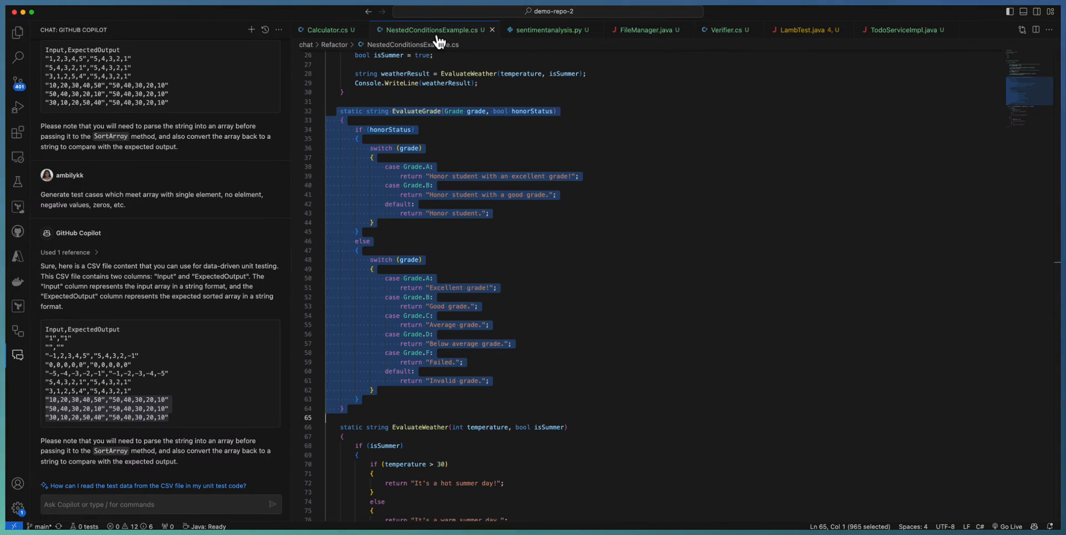
{"action": "mouse_move", "coordinate": [420, 250]}
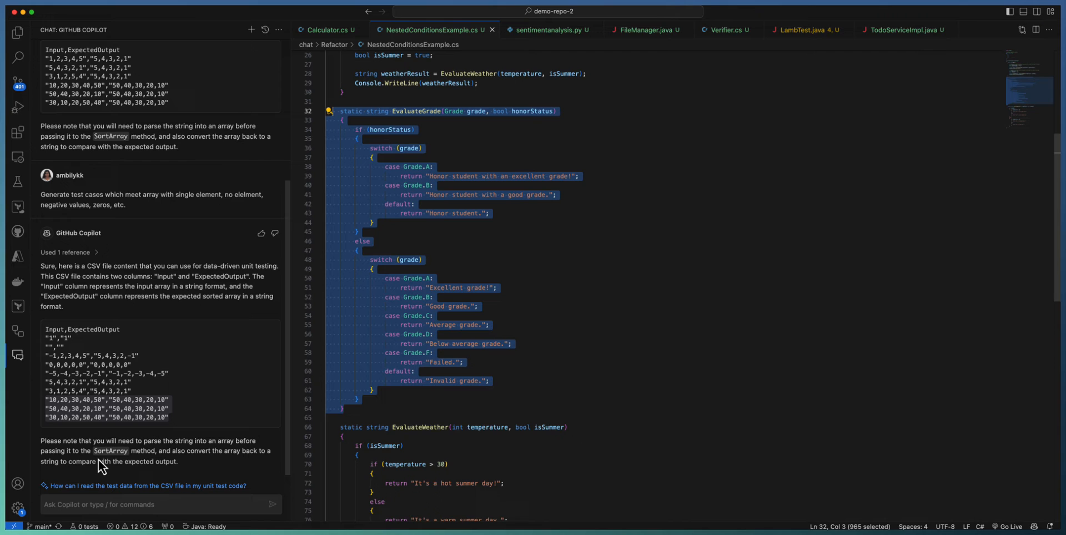
{"action": "left_click", "coordinate": [157, 504]}
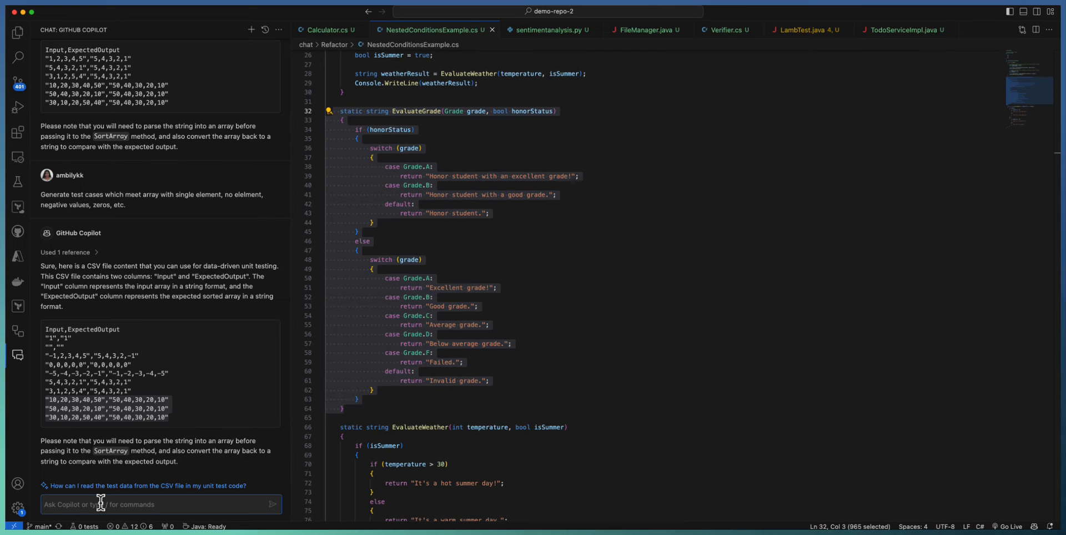
{"action": "type", "text": "Generate test data for my method in csv format, which can be used for data driven unit testing"}
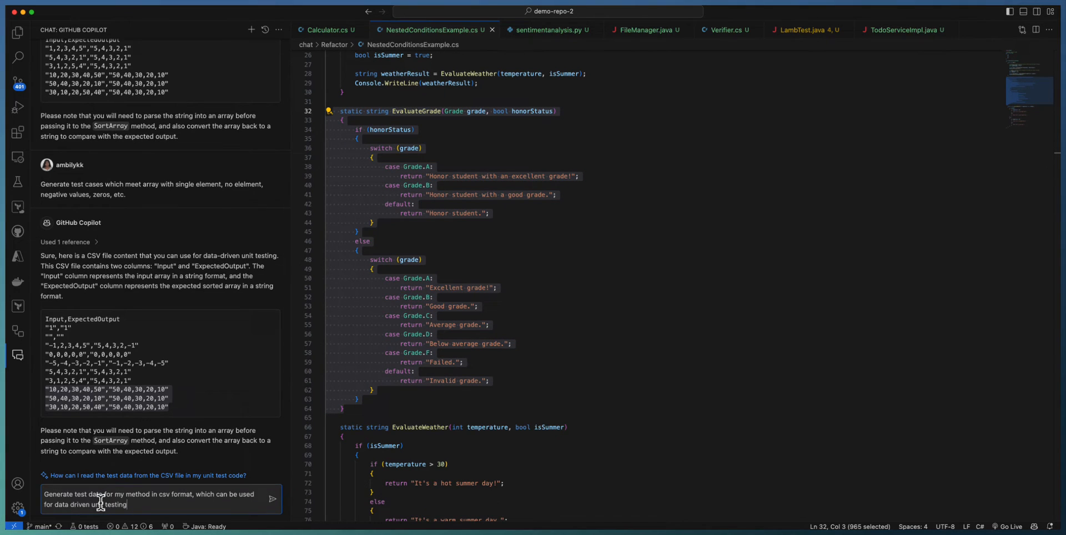
{"action": "left_click", "coordinate": [271, 499]}
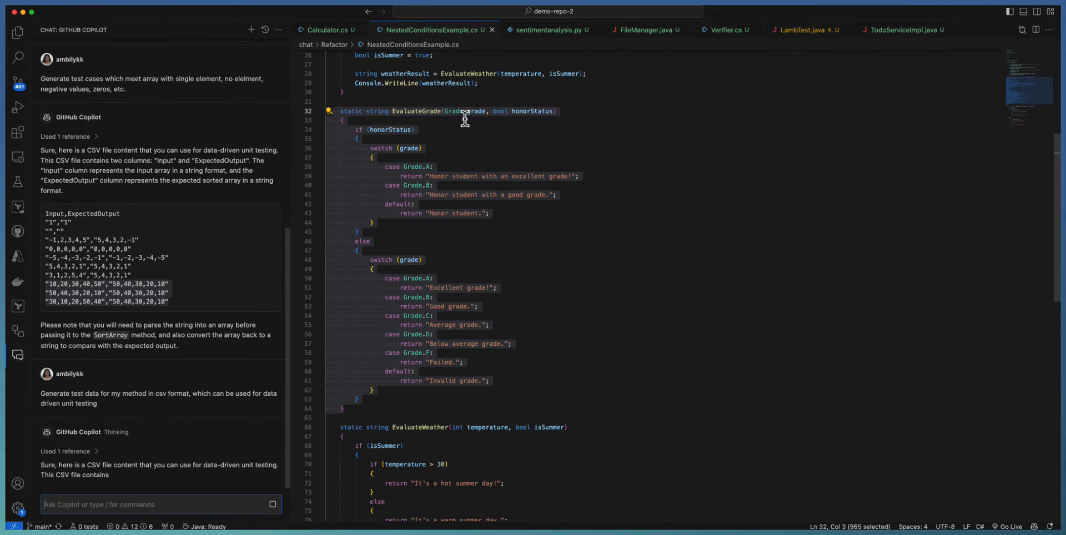
{"action": "scroll", "scroll_direction": "down", "scroll_amount": 3}
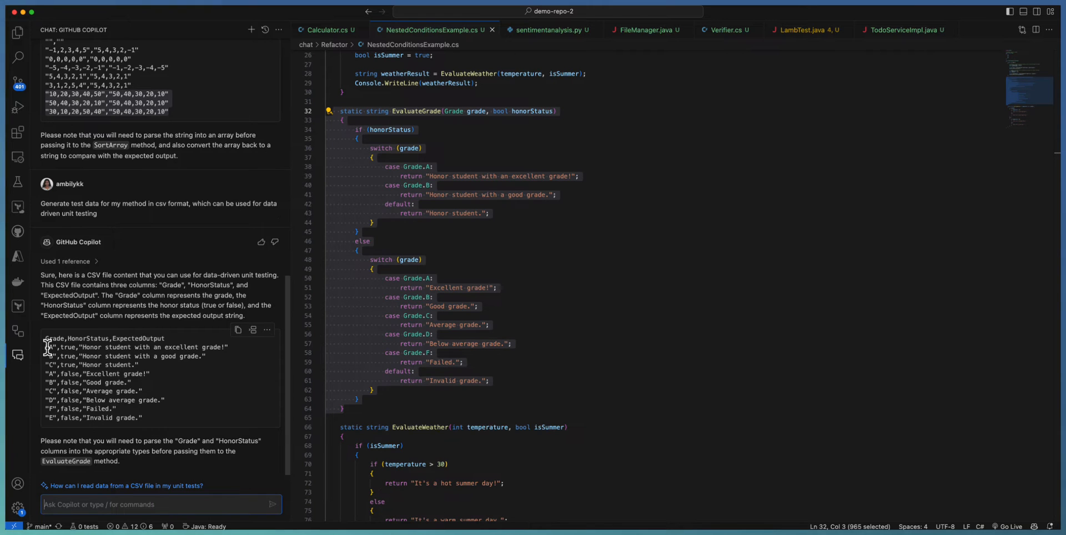
{"action": "left_click_drag", "start_coordinate": [45, 348], "coordinate": [136, 365]}
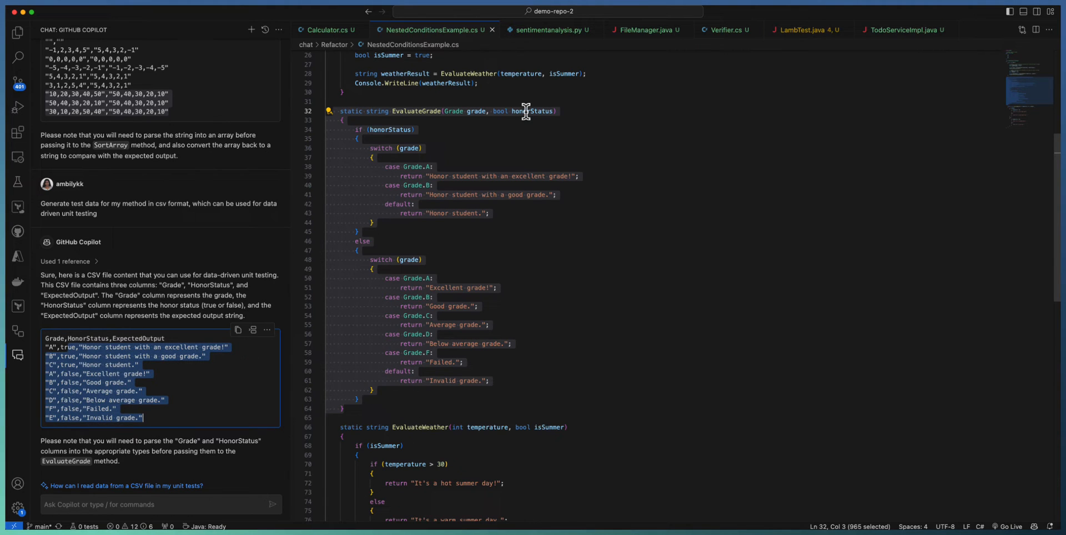
{"action": "mouse_move", "coordinate": [299, 164]}
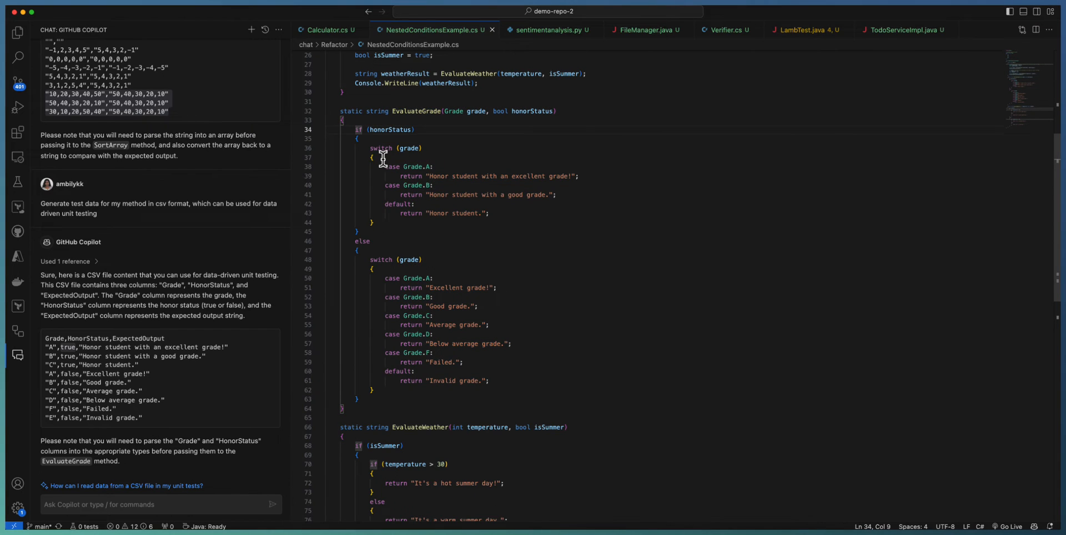
{"action": "mouse_move", "coordinate": [109, 374]}
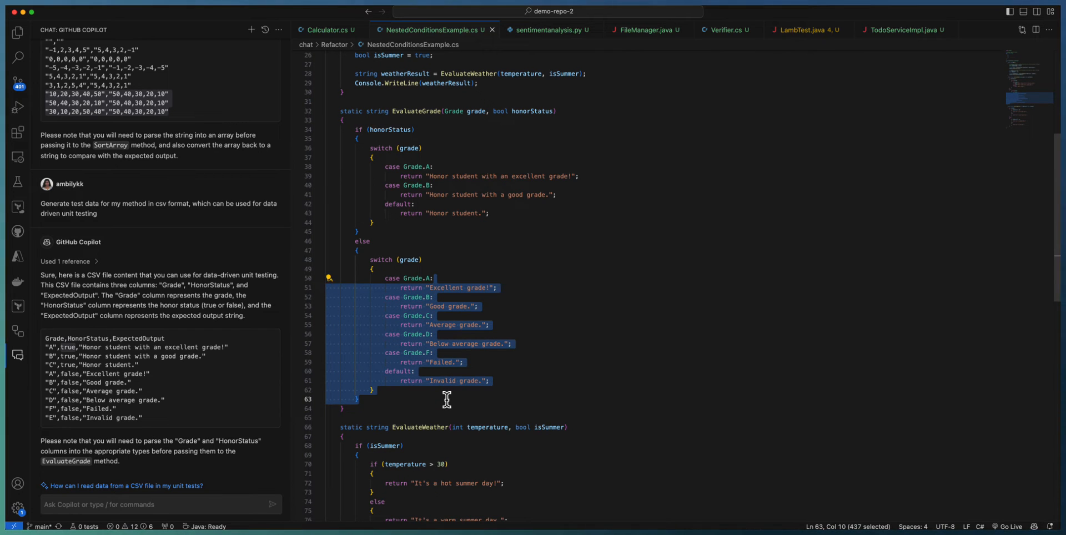
{"action": "mouse_move", "coordinate": [566, 29]}
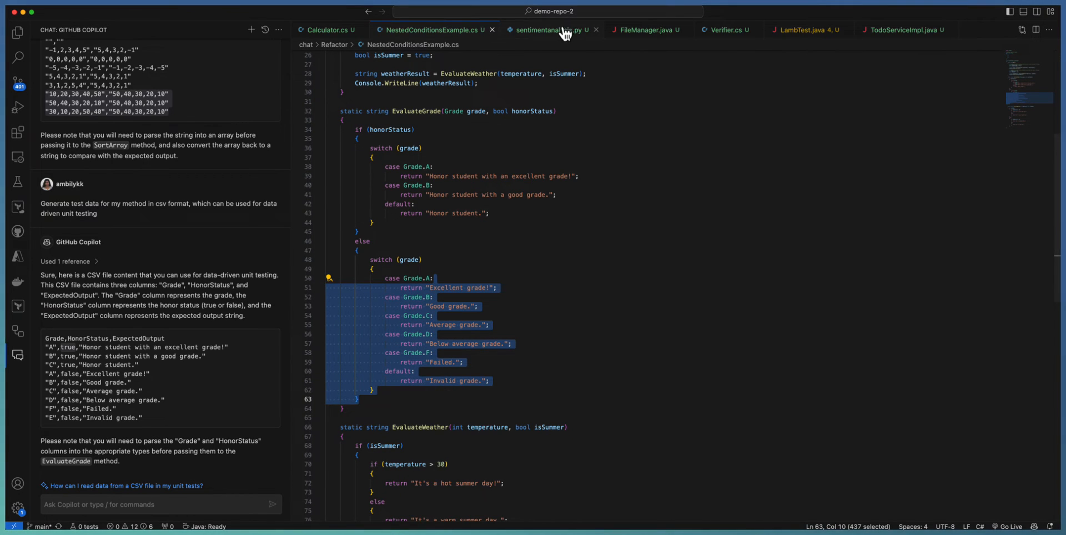
Switch via the sentimentanalysis.py tab to FileManager.java.
{"action": "left_click", "coordinate": [544, 30]}
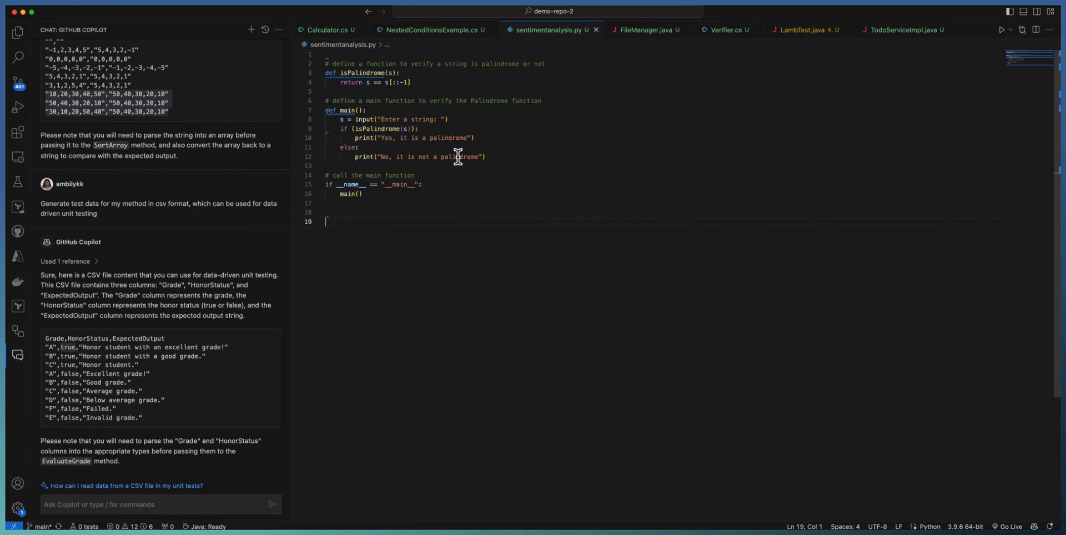
{"action": "left_click", "coordinate": [643, 29]}
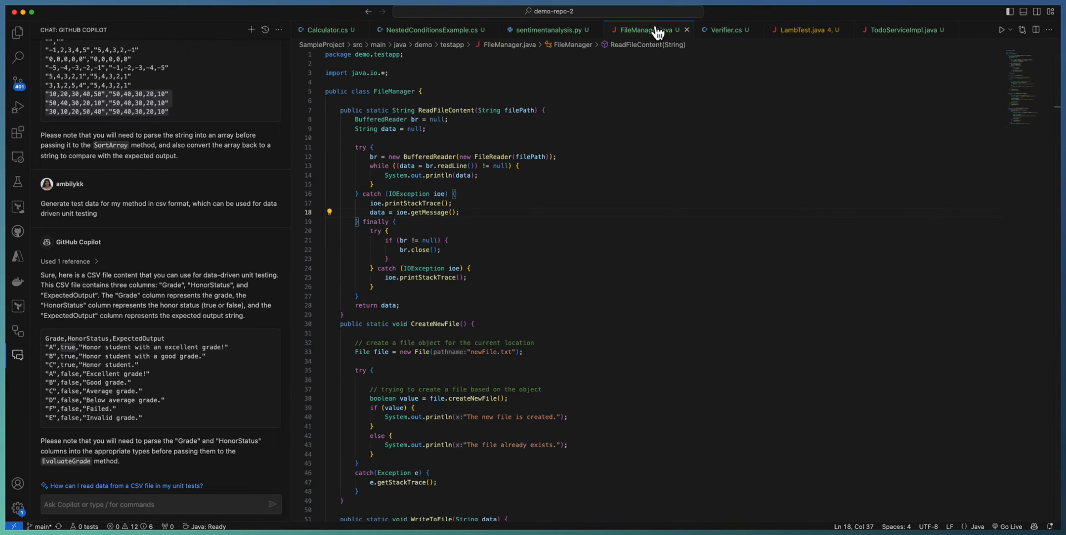
{"action": "mouse_move", "coordinate": [377, 105]}
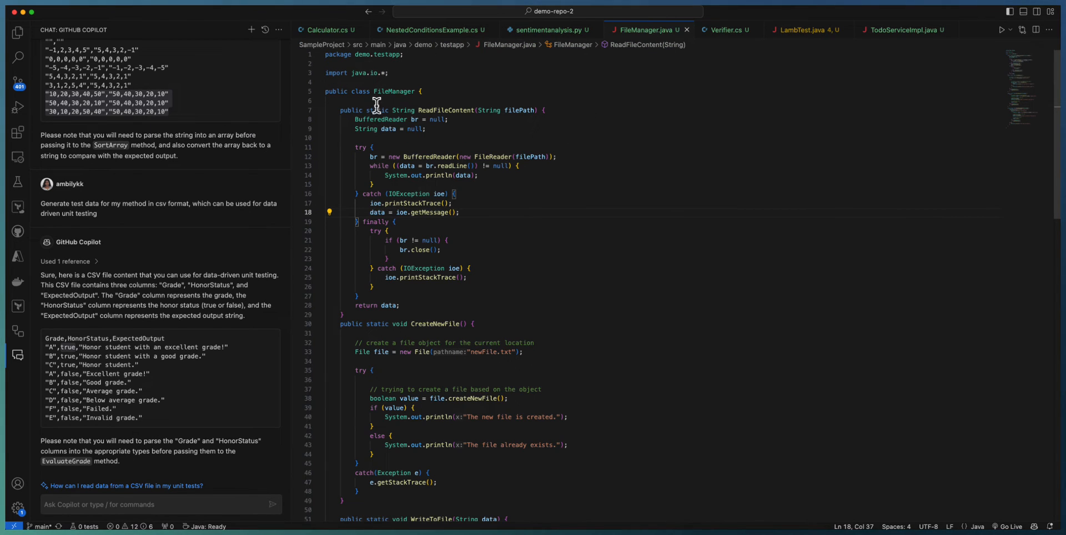
{"action": "mouse_move", "coordinate": [347, 111]}
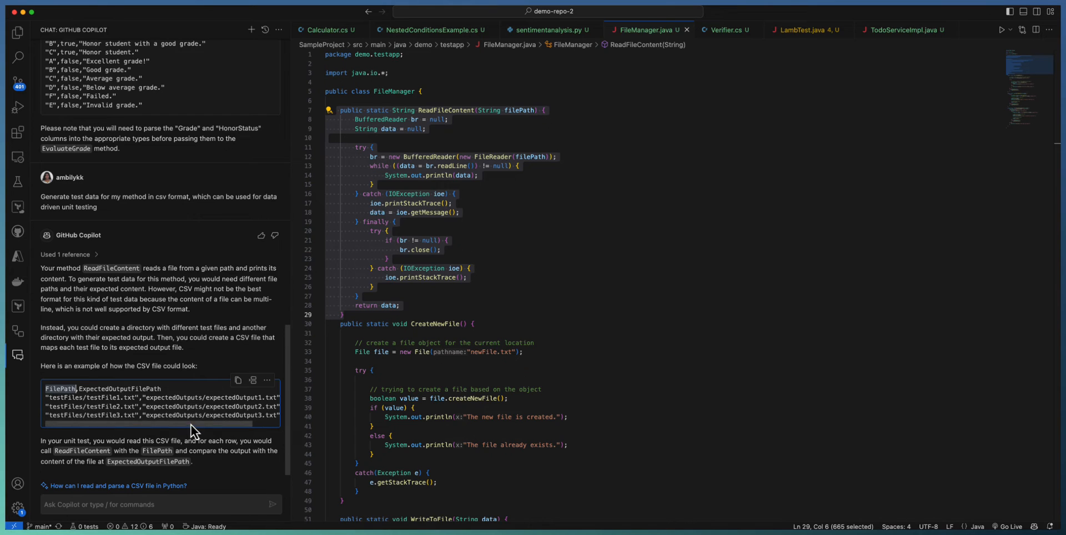
{"action": "mouse_move", "coordinate": [441, 227]}
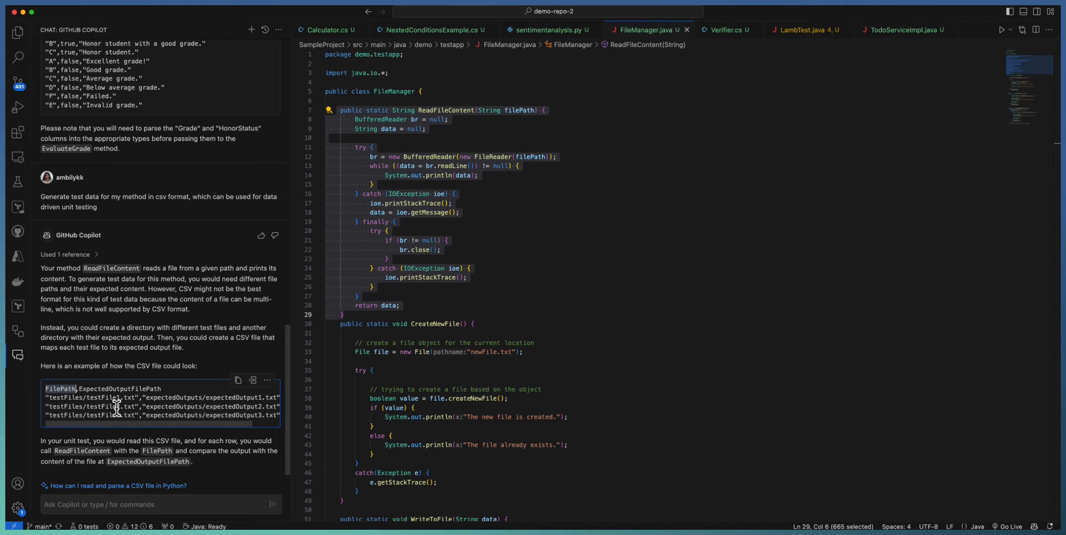
{"action": "mouse_move", "coordinate": [118, 425]}
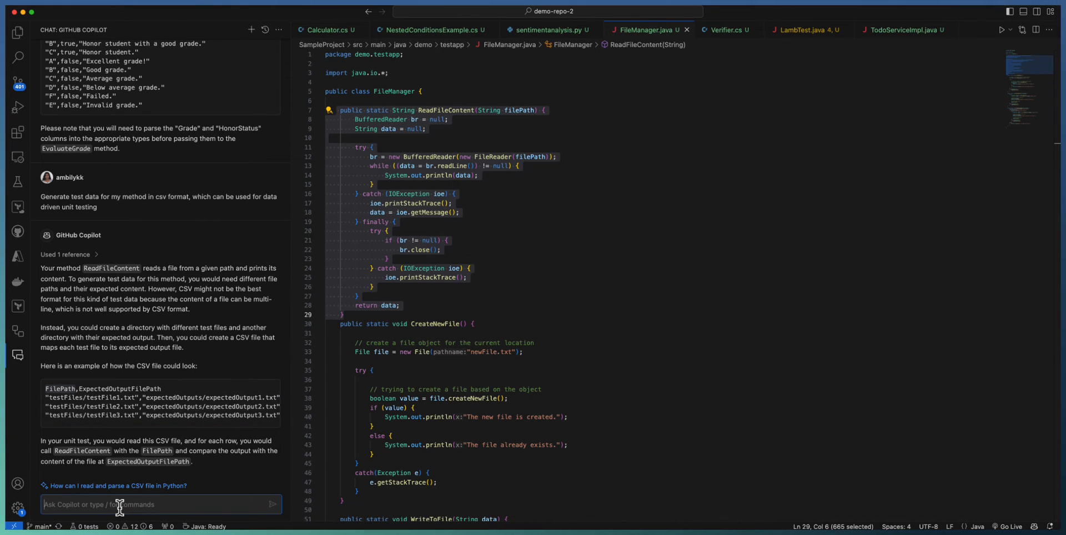
In Verifier.cs, select the whole IsPrime method and submit the CSV request.
{"action": "left_click", "coordinate": [726, 30]}
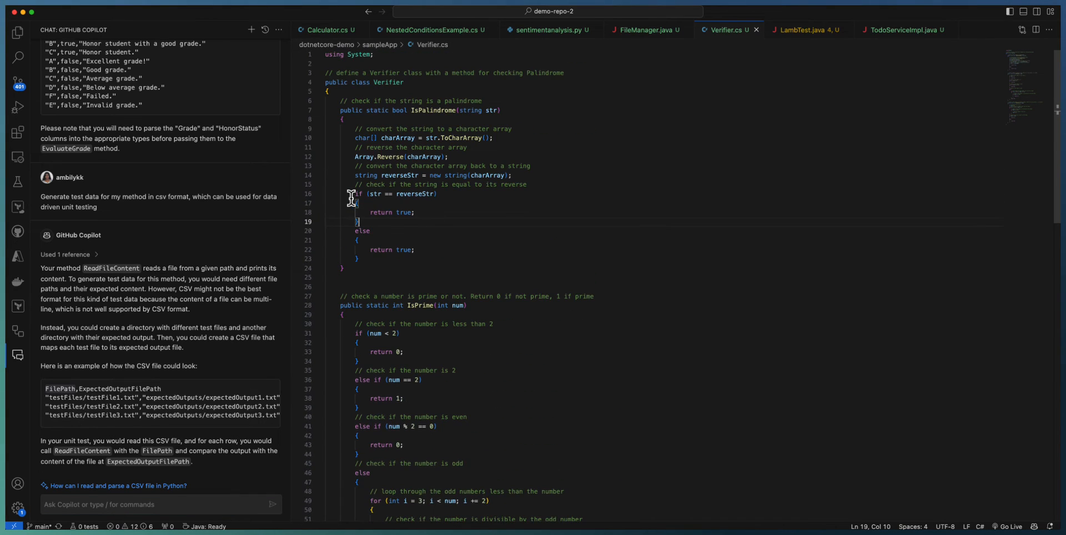
{"action": "scroll", "scroll_direction": "down", "scroll_amount": 3}
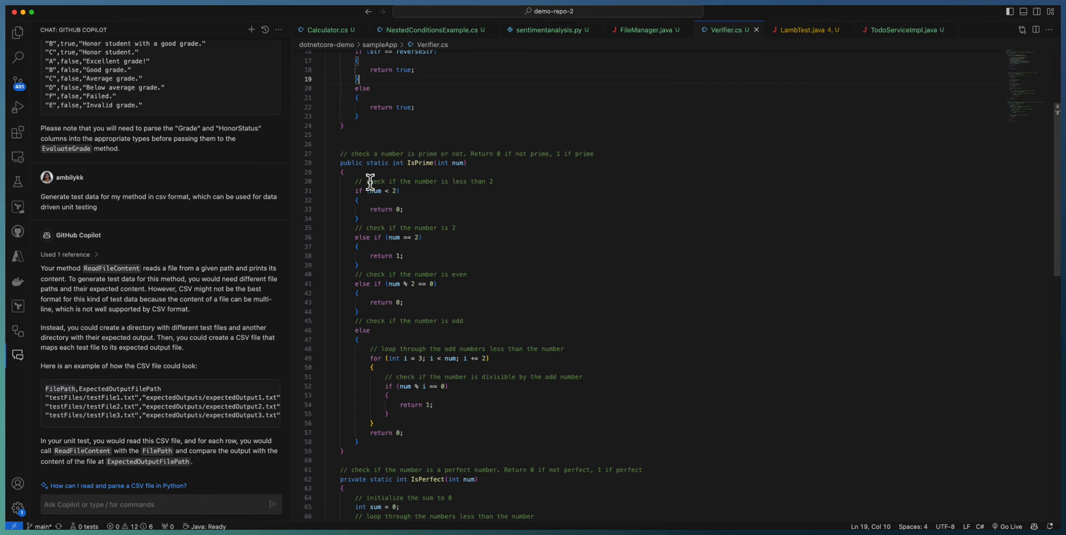
{"action": "mouse_move", "coordinate": [370, 435]}
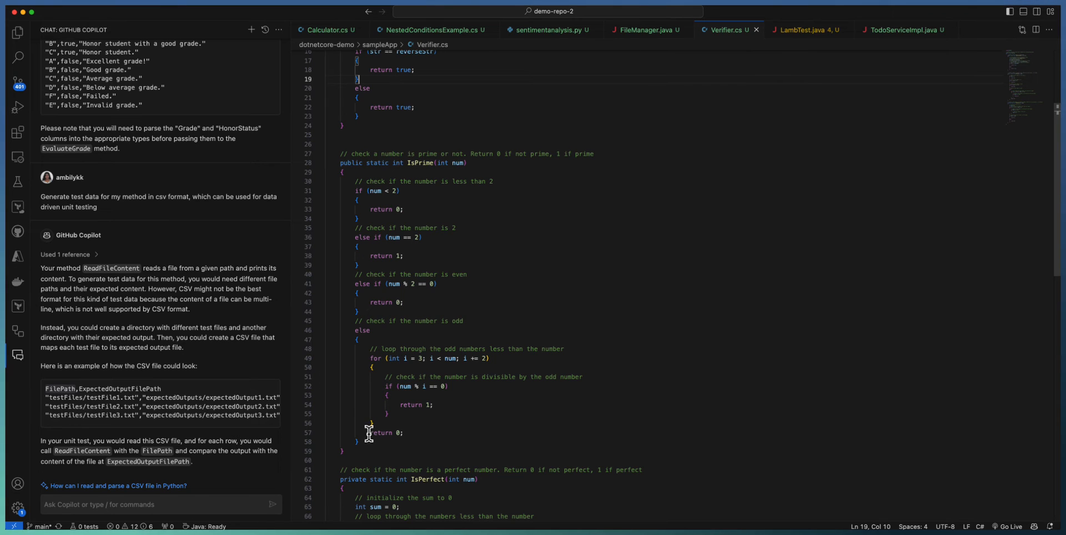
{"action": "left_click_drag", "start_coordinate": [334, 162], "coordinate": [370, 434]}
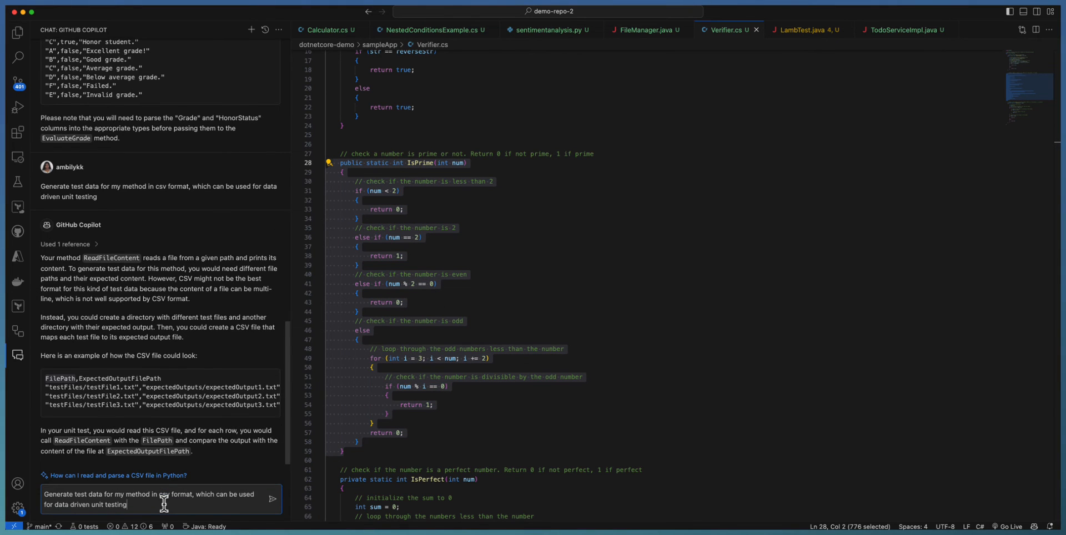
{"action": "left_click", "coordinate": [271, 499]}
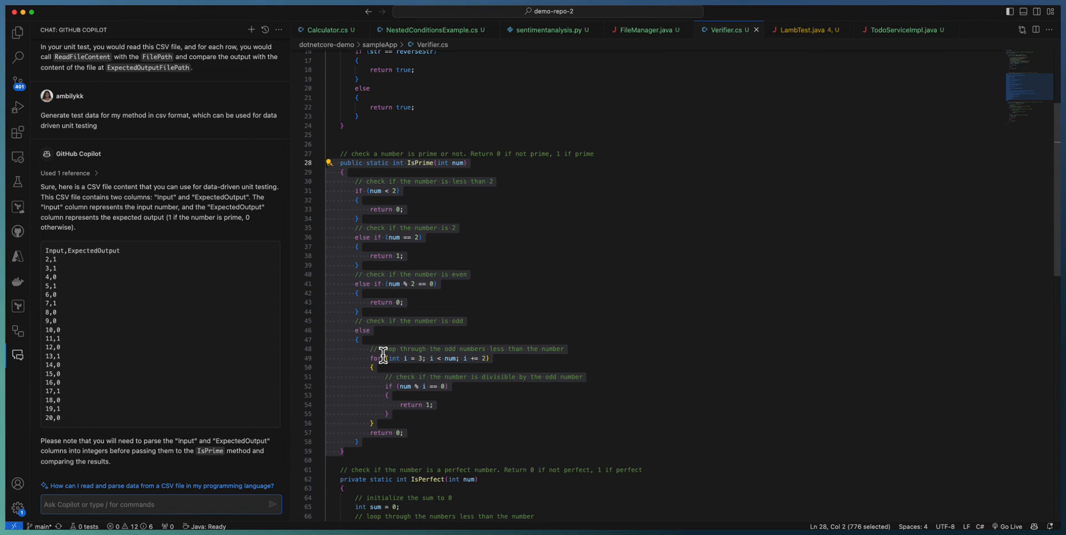
{"action": "mouse_move", "coordinate": [79, 421]}
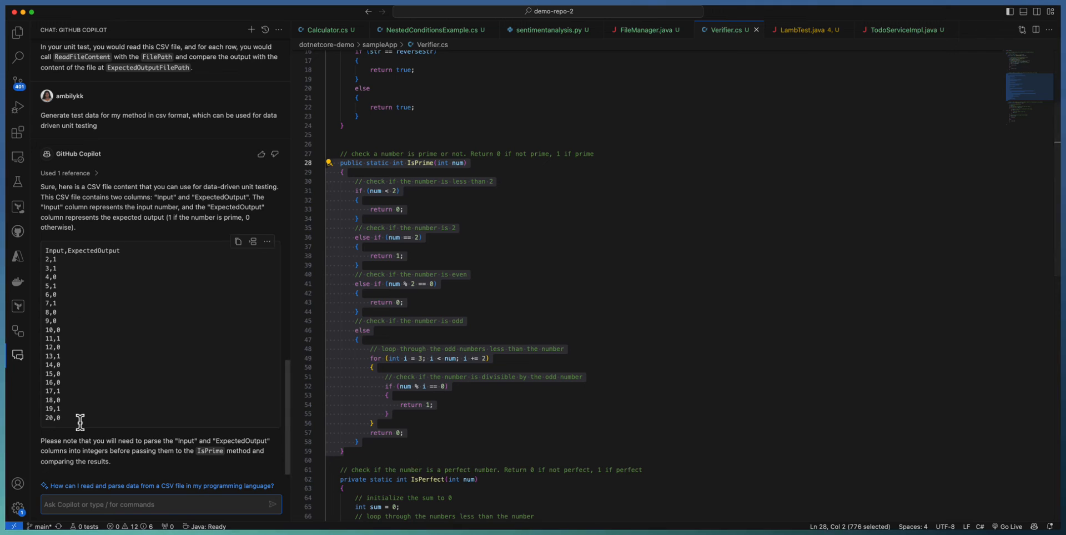
{"action": "mouse_move", "coordinate": [812, 32]}
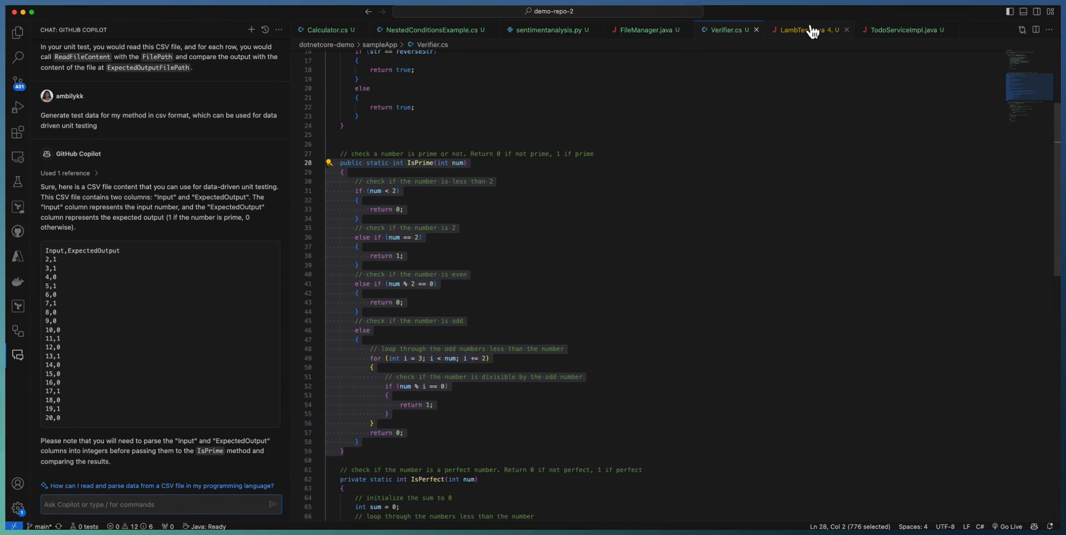
In LambTest.java, select the whole getElement method and focus the Copilot Chat prompt.
{"action": "left_click", "coordinate": [793, 29]}
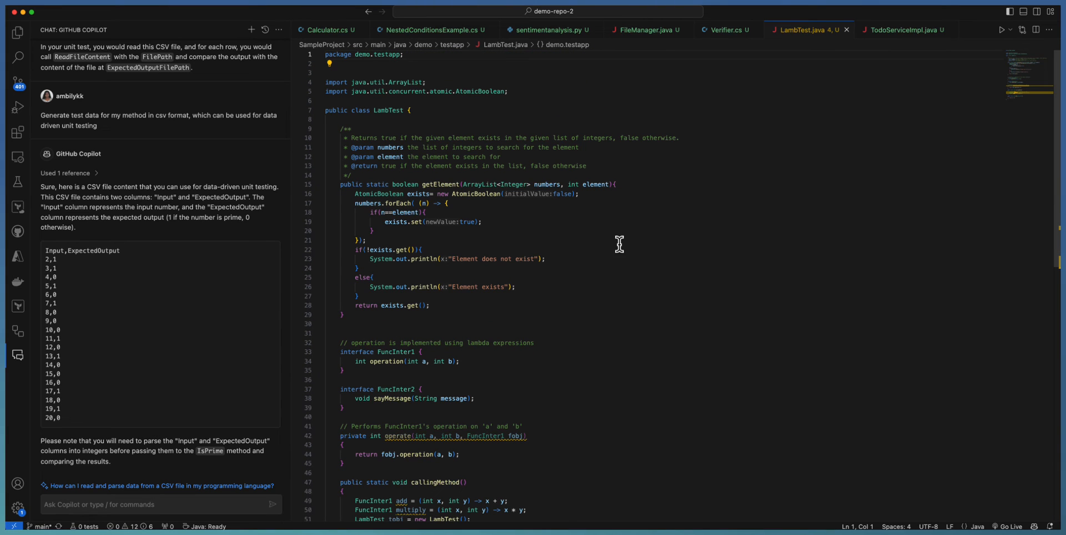
{"action": "mouse_move", "coordinate": [338, 184]}
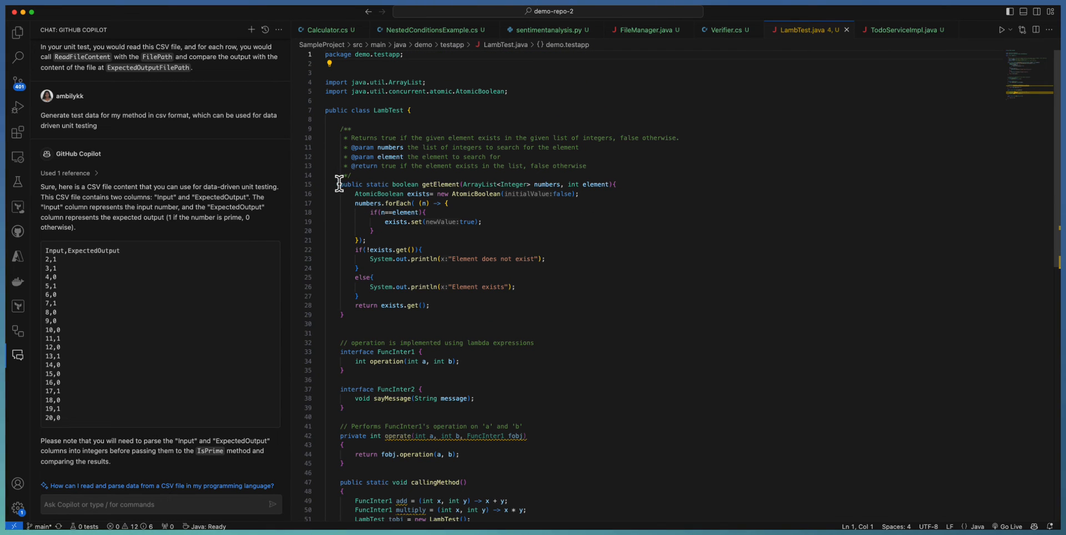
{"action": "left_click_drag", "start_coordinate": [339, 184], "coordinate": [370, 277]}
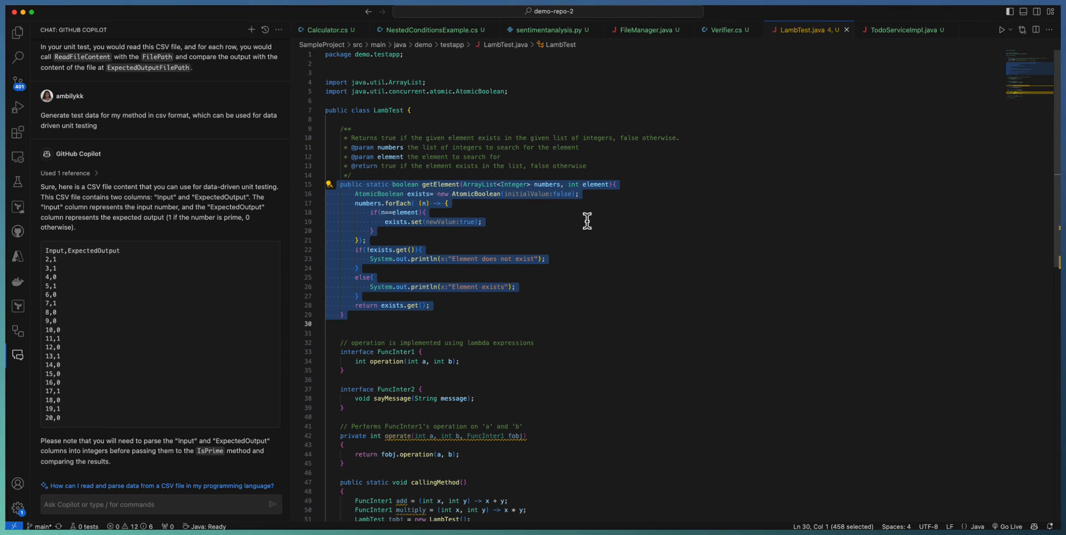
{"action": "mouse_move", "coordinate": [545, 187]}
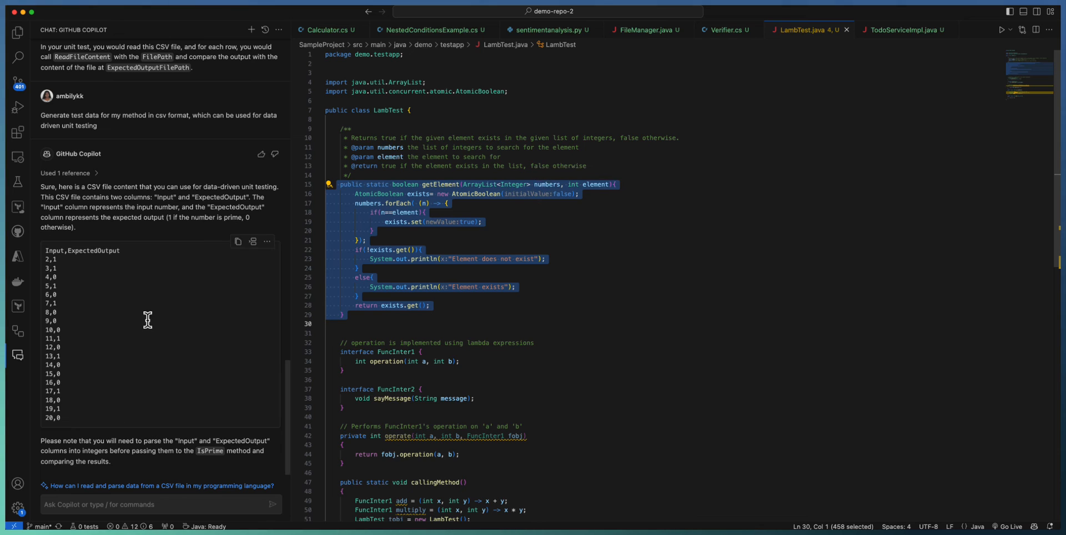
{"action": "left_click", "coordinate": [161, 504]}
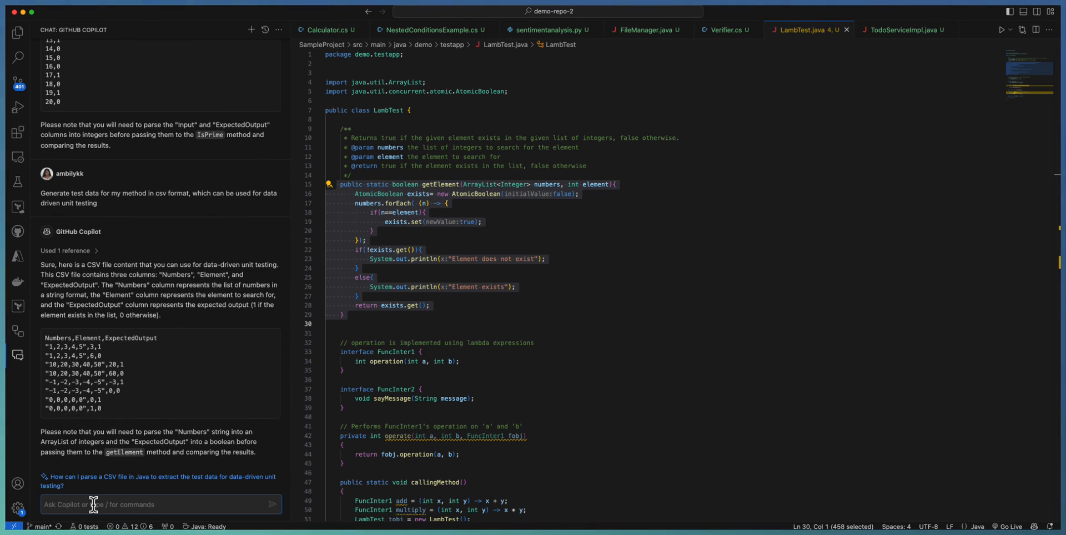
{"action": "mouse_move", "coordinate": [58, 338]}
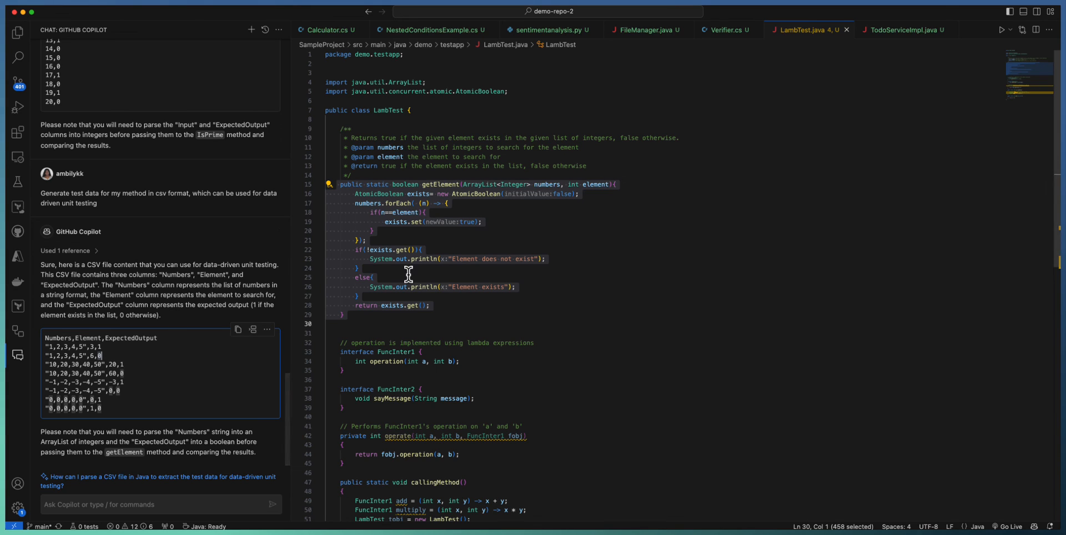
{"action": "mouse_move", "coordinate": [880, 43]}
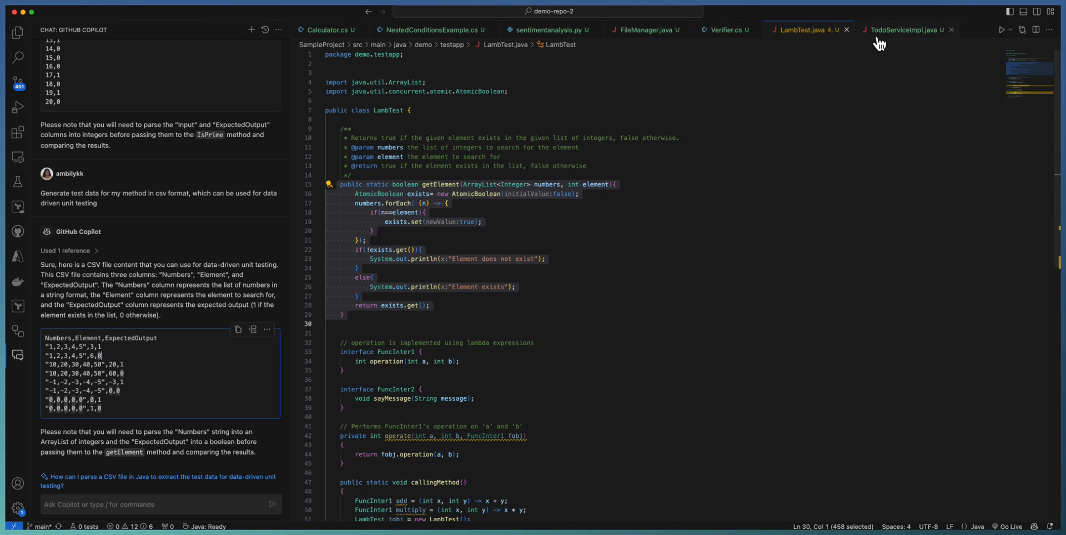